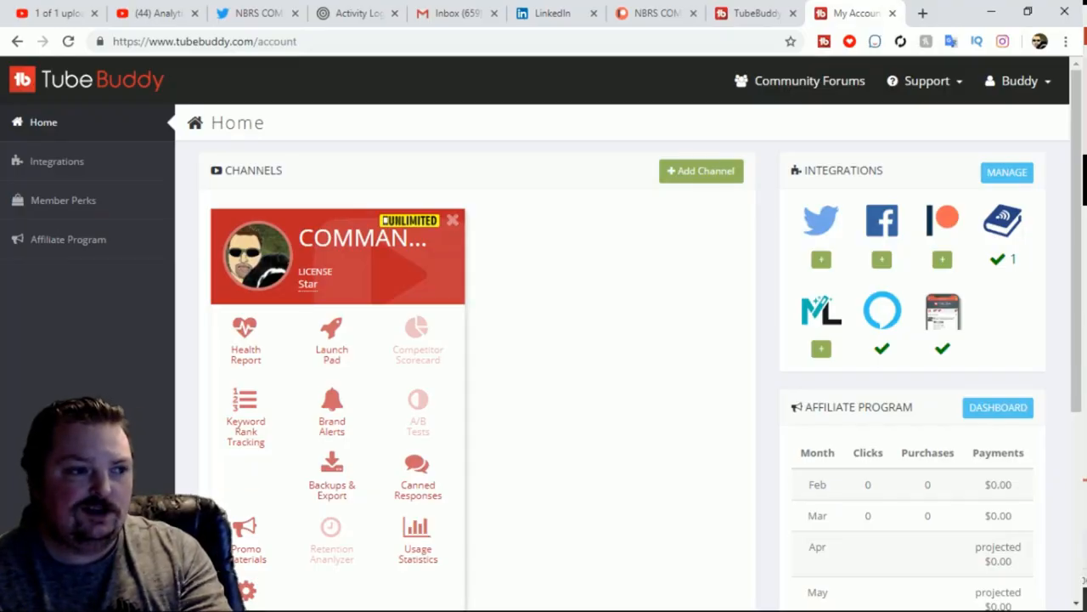
# Return to the YouTube upload tab showing the video's title, description and premiere settings.
pyautogui.scroll(-3)
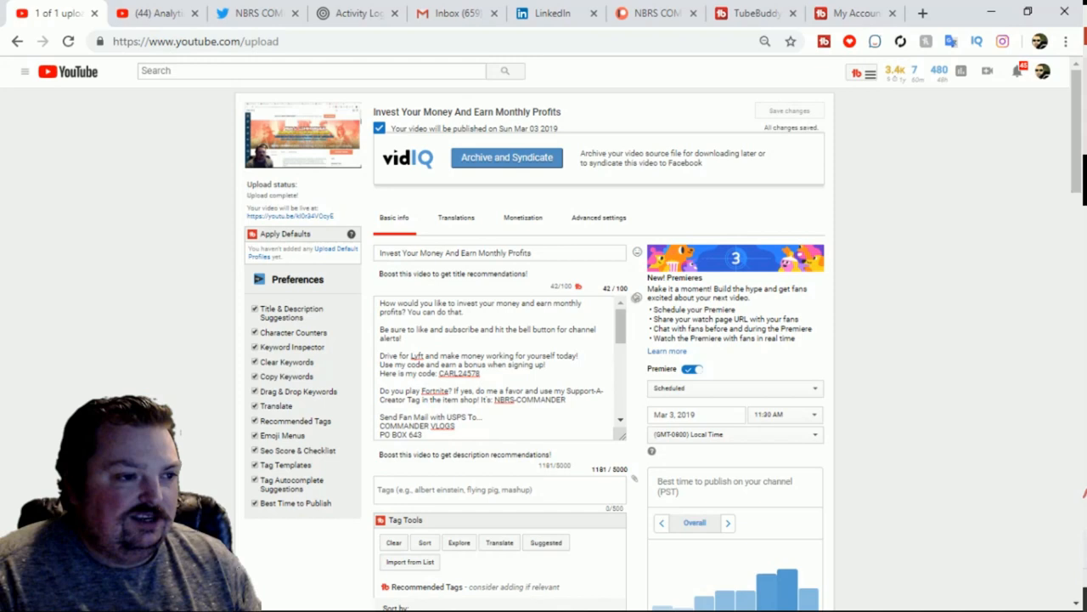
# Extend the description's first sentence with 'me and my YouTube channel'.
pyautogui.click(499, 365)
pyautogui.write(' by investing in')
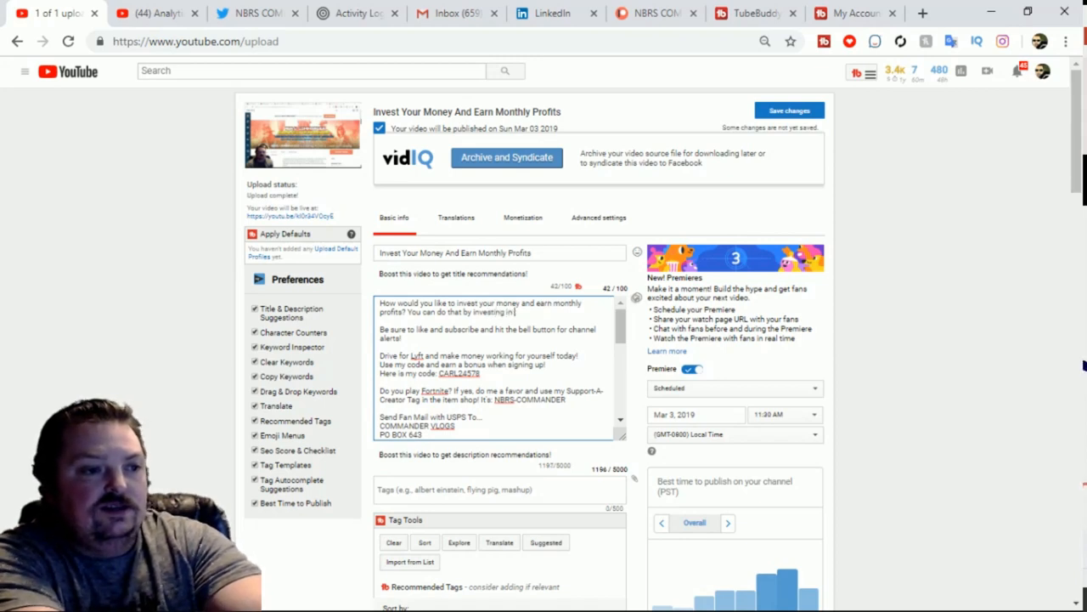
pyautogui.write('me and my YouTube chan')
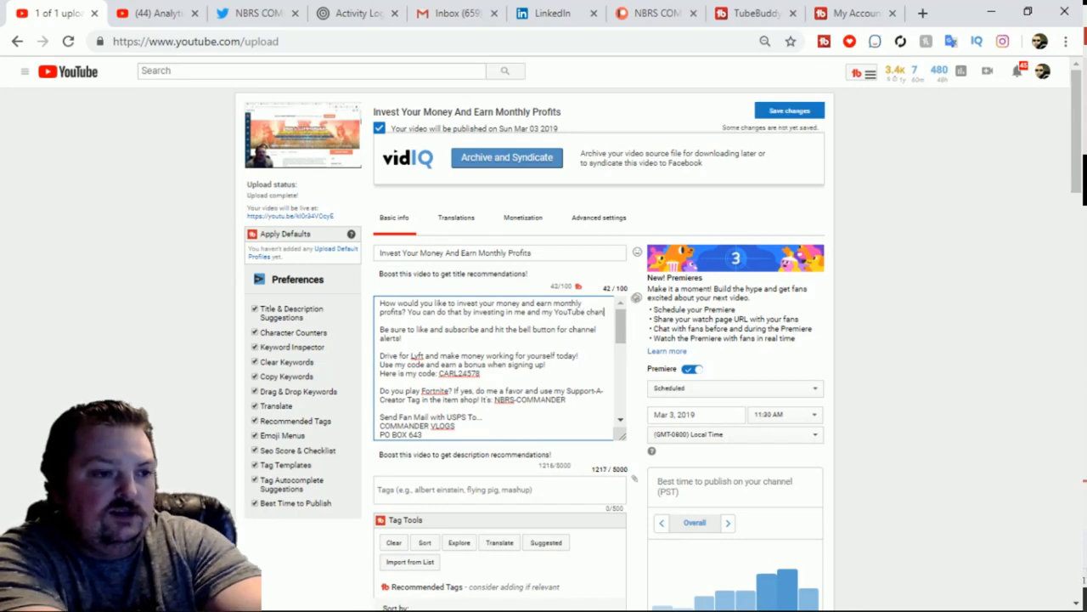
pyautogui.scroll(-3)
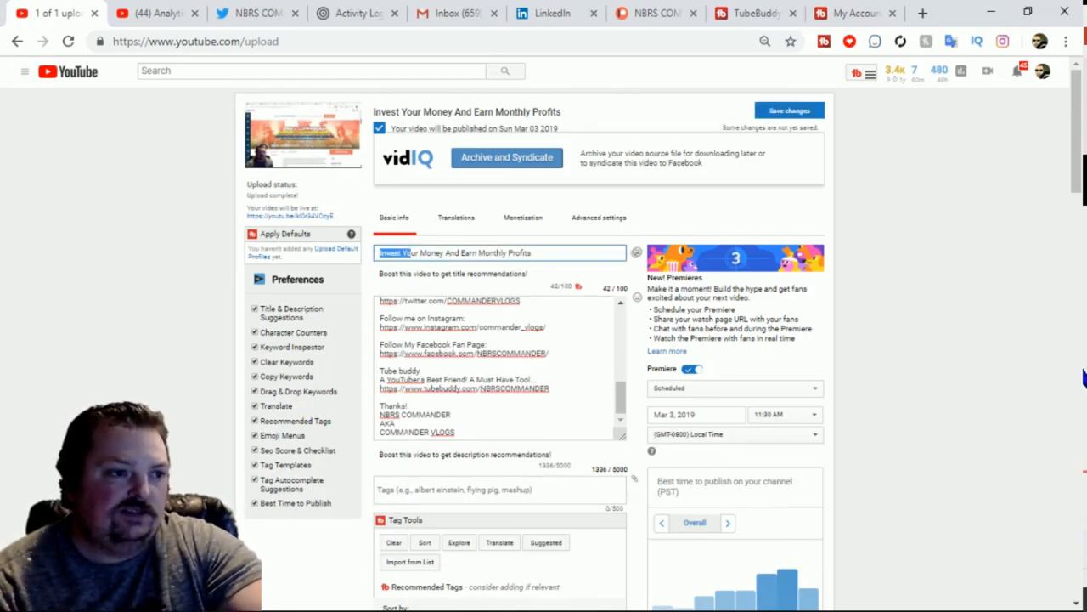
# Add the video title, Invest your money, monthly investing and monthly investment plan as tags.
pyautogui.tripleClick(501, 251)
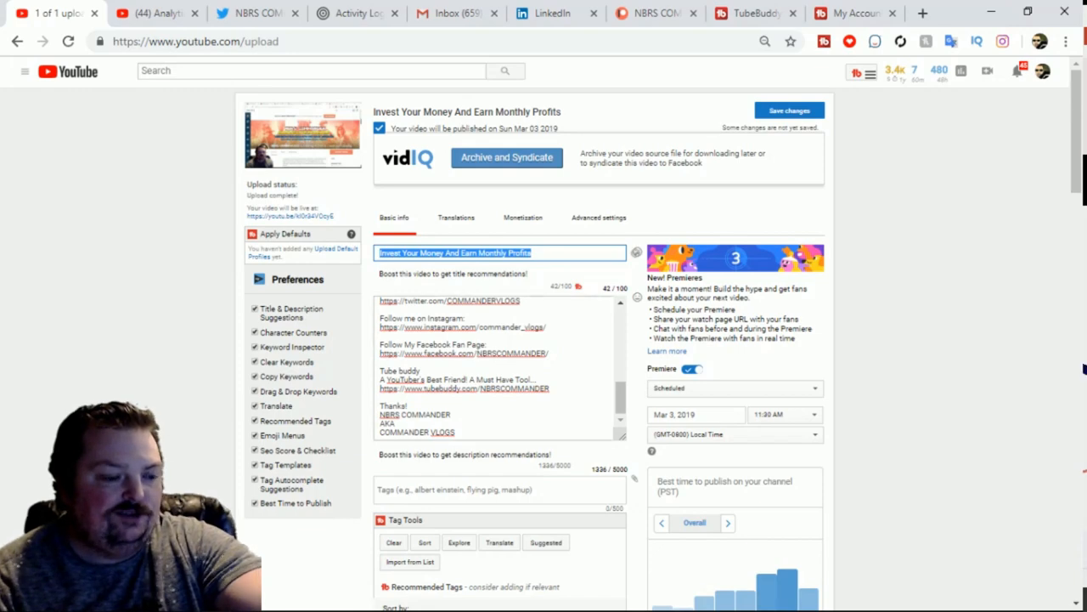
pyautogui.scroll(-3)
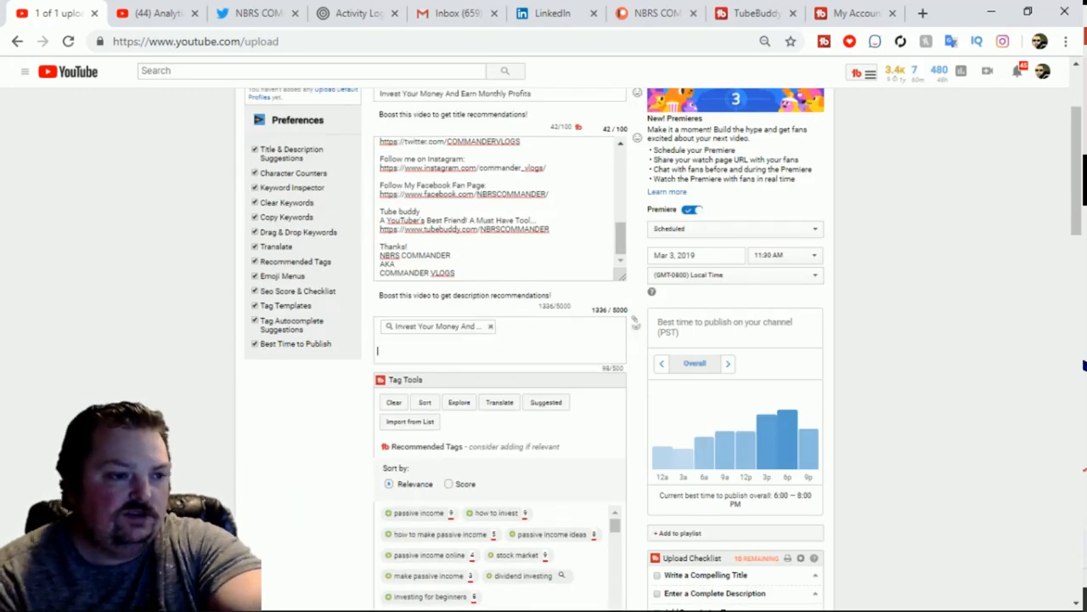
pyautogui.write('invest your money')
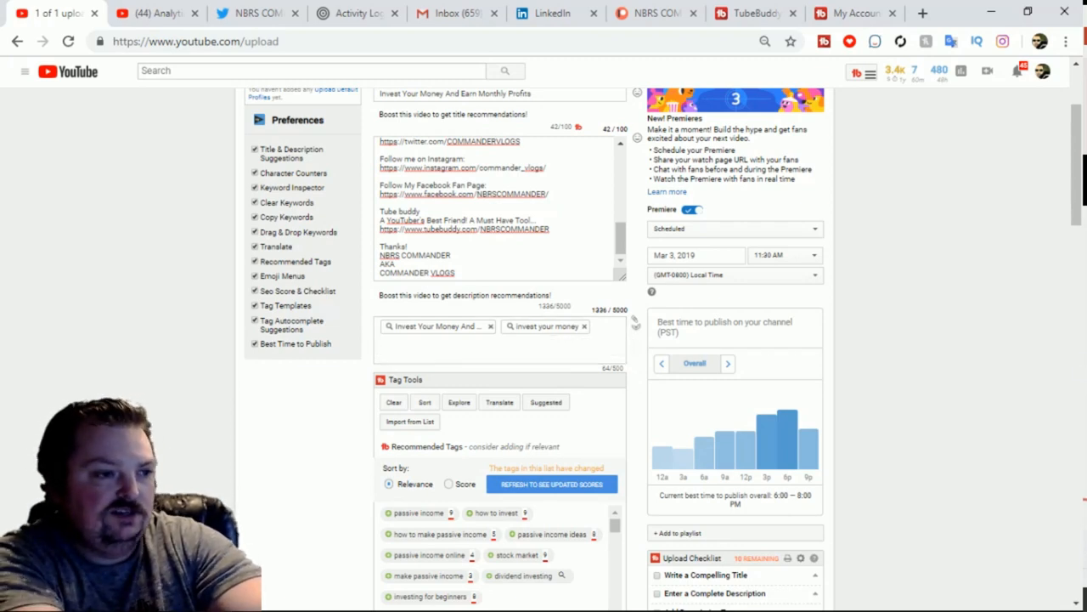
pyautogui.click(459, 401)
pyautogui.write('monthly inves')
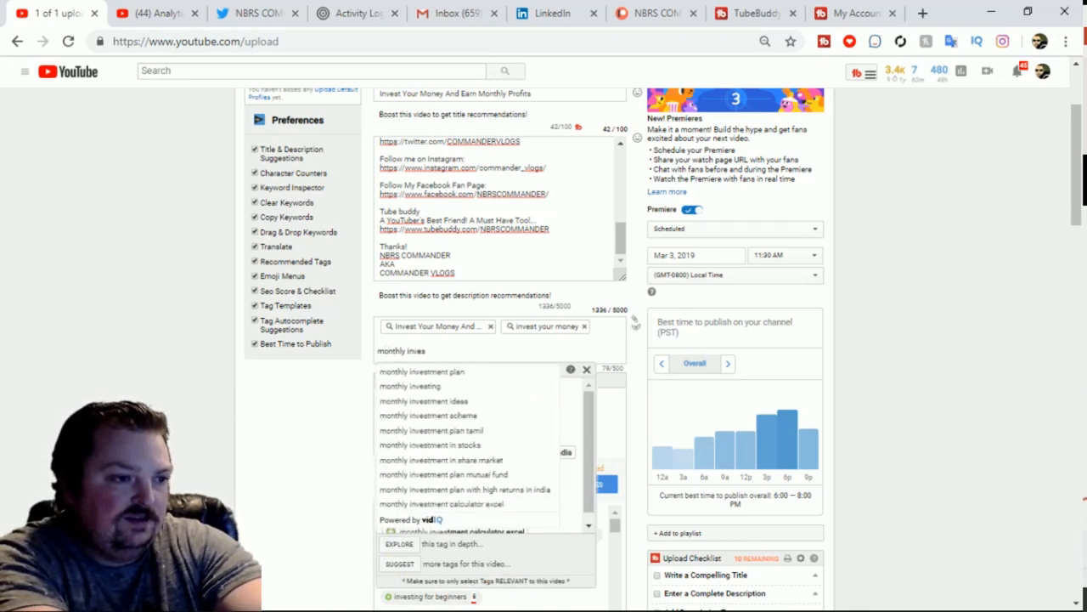
pyautogui.moveTo(411, 385)
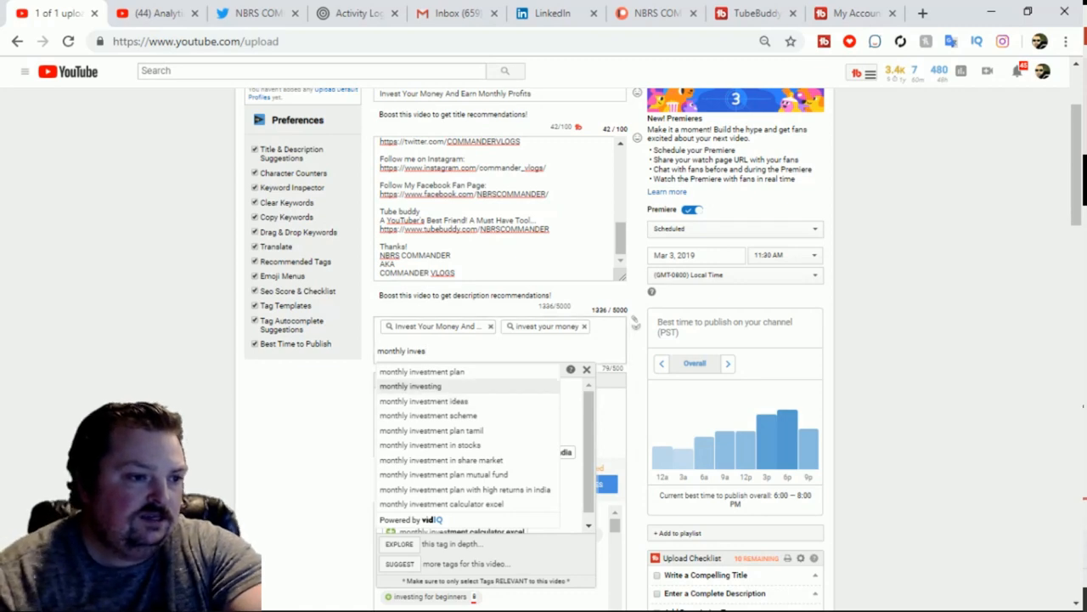
pyautogui.write('mon')
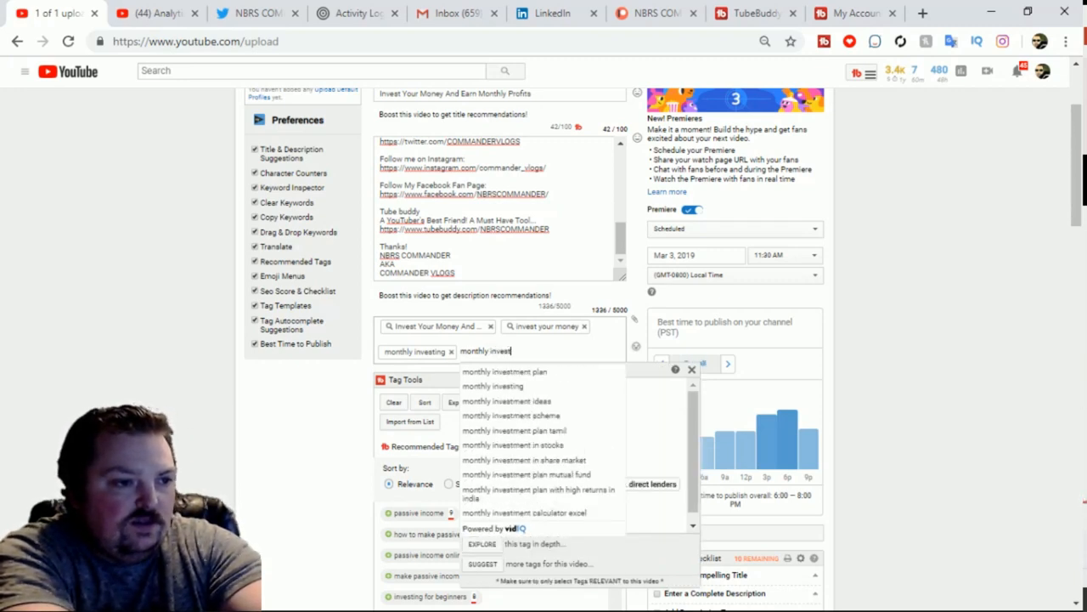
pyautogui.click(503, 370)
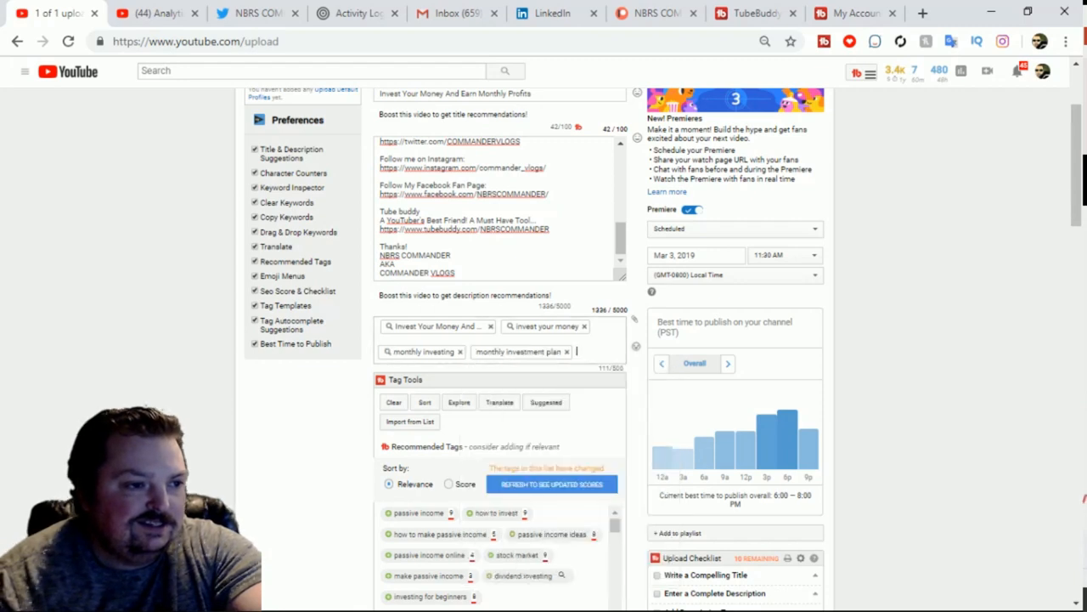
pyautogui.write('monthly invest')
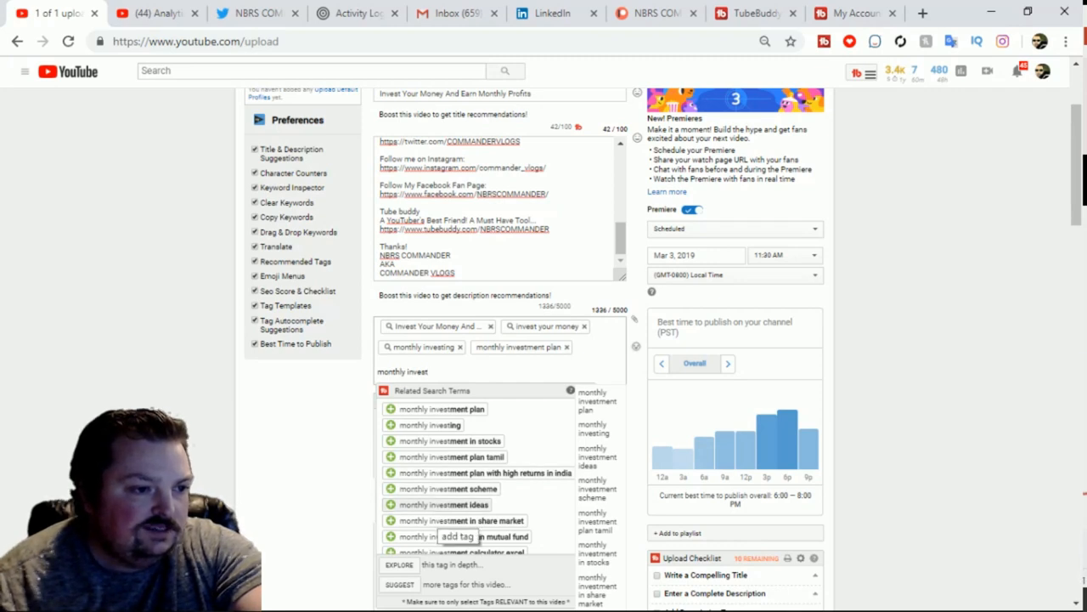
# Add monthly investment ideas and 'how to make' related search terms as tags.
pyautogui.click(448, 503)
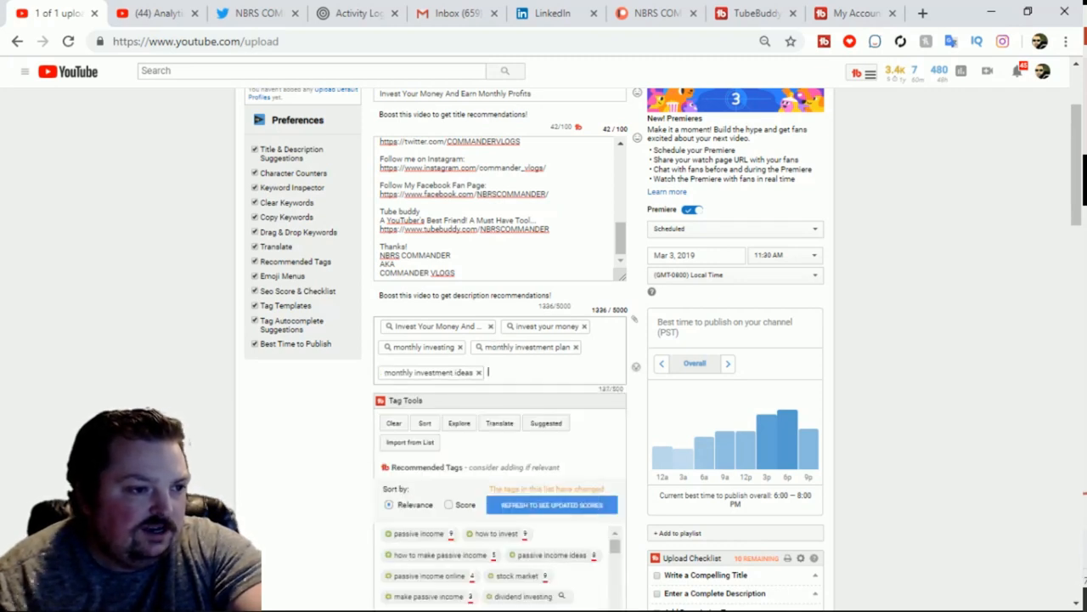
pyautogui.click(553, 505)
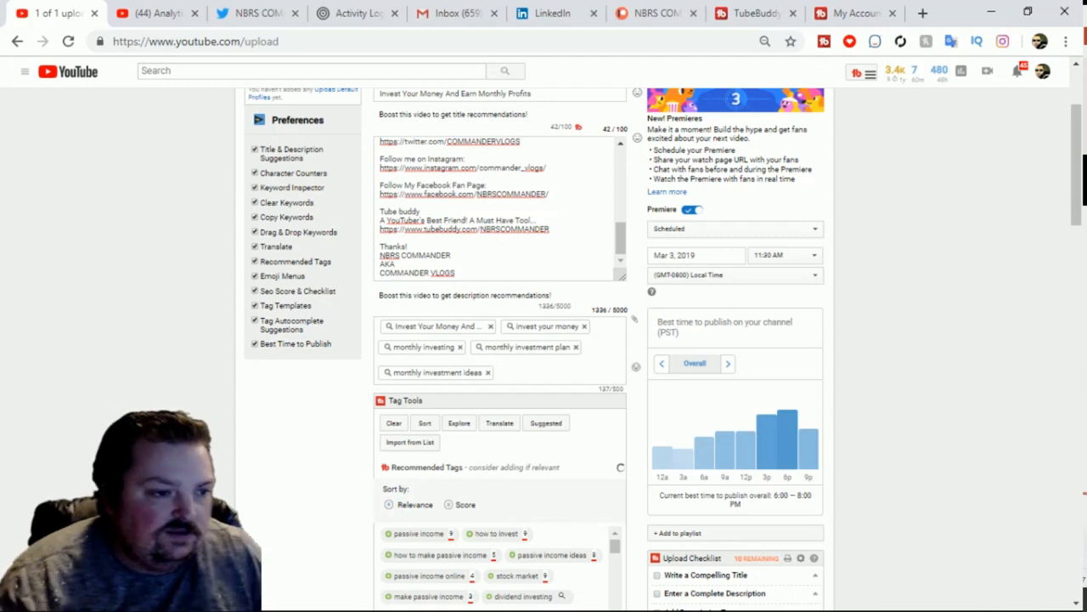
pyautogui.scroll(-3)
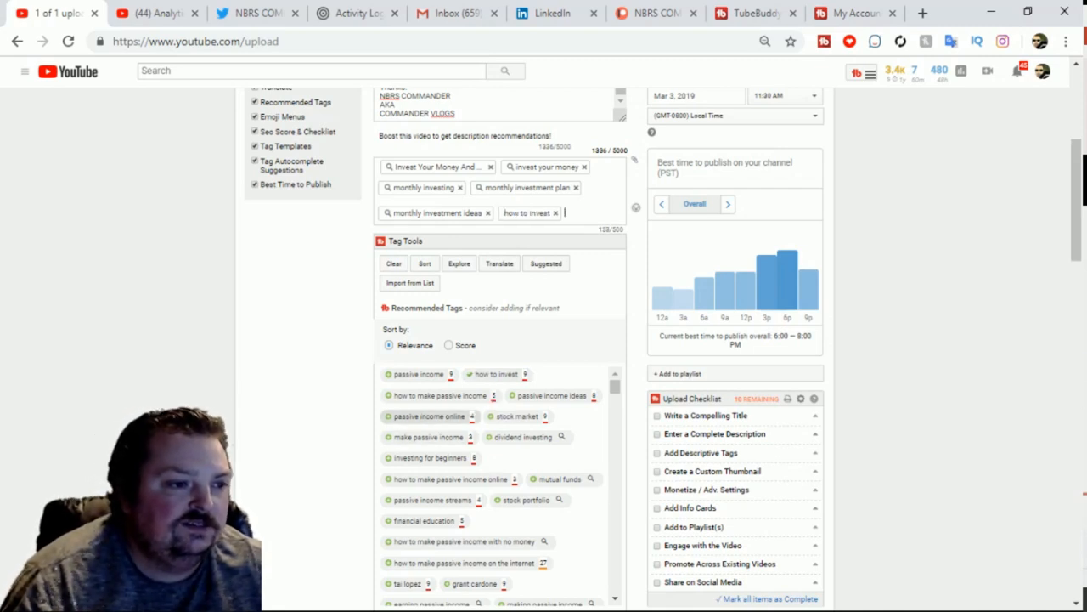
pyautogui.write('how to make passive in...')
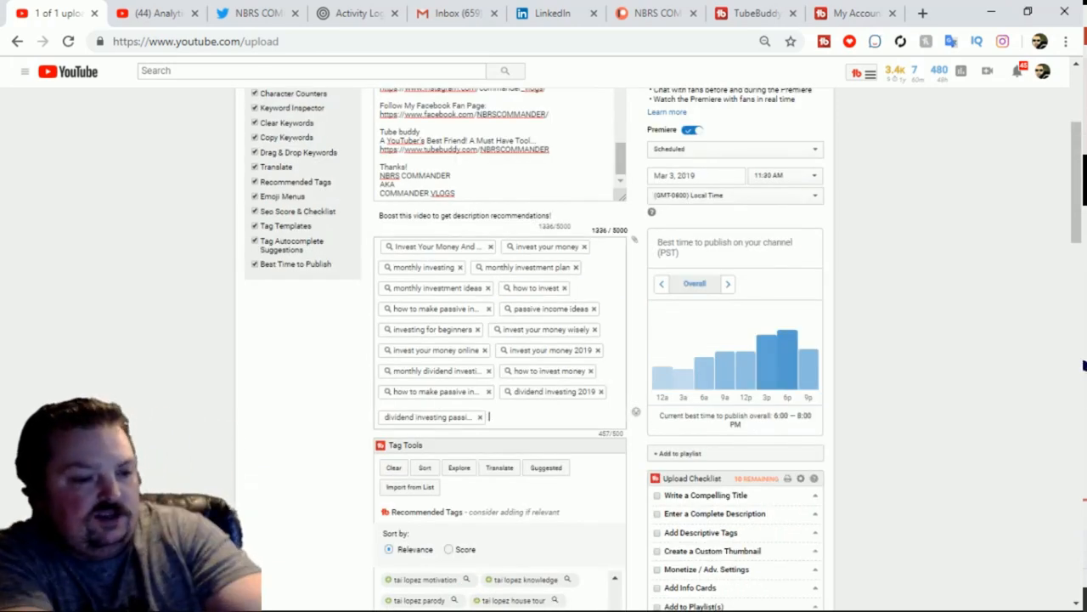
# Add channel-name tags 'commander vlog', 'nbr' and 'nbrs commander' plus Patreon tags.
pyautogui.write('commander vlog')
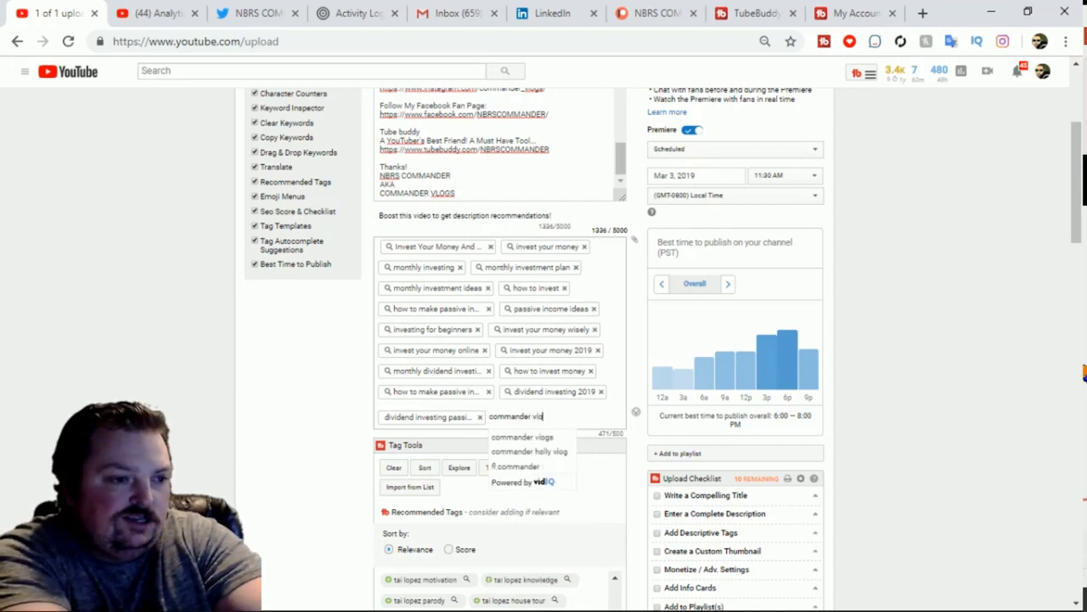
pyautogui.write('nbr')
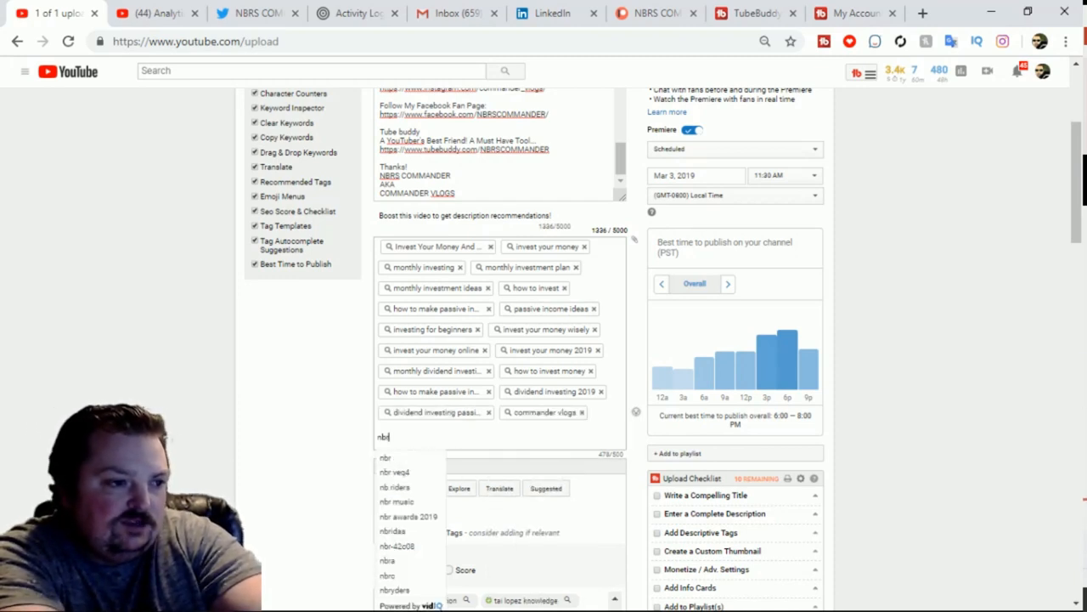
pyautogui.write('nbrs commander')
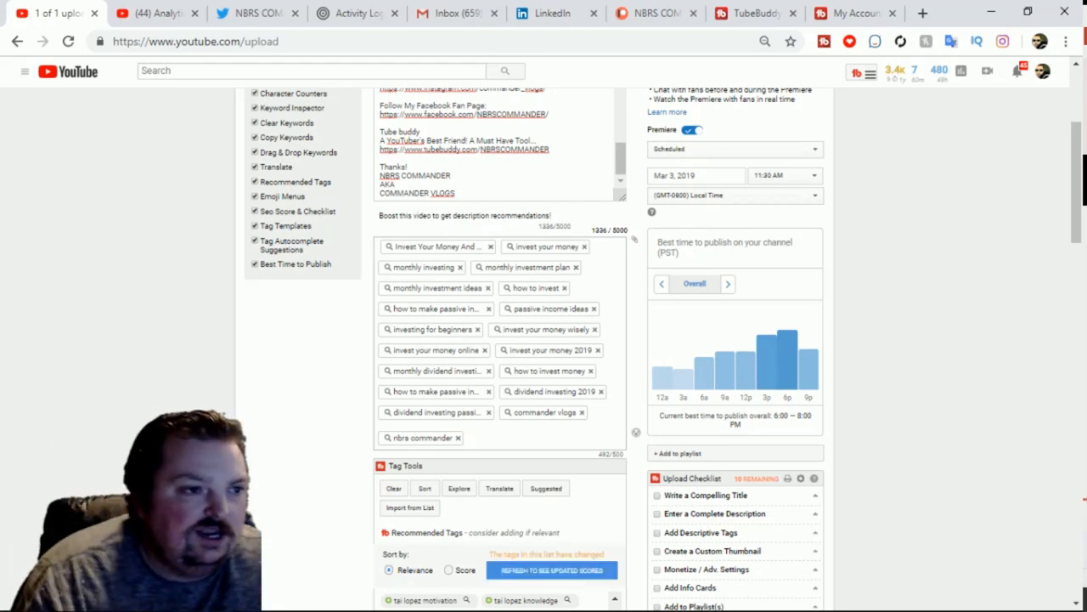
pyautogui.scroll(-3)
pyautogui.write('patreon video creators')
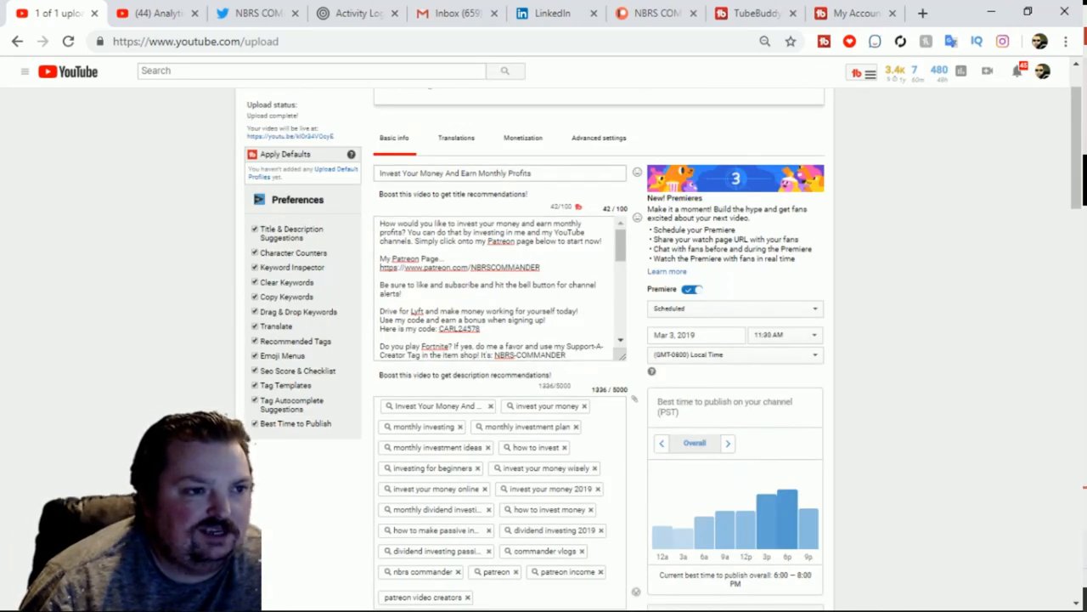
# Scroll down the upload page to reach the TubeBuddy Tools panel.
pyautogui.scroll(-3)
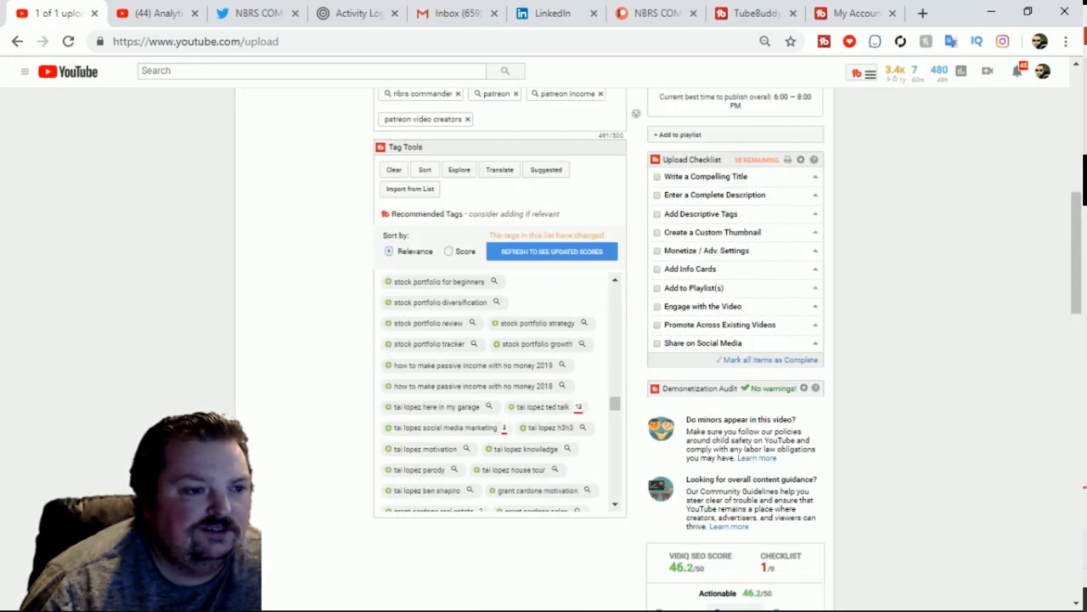
pyautogui.scroll(3)
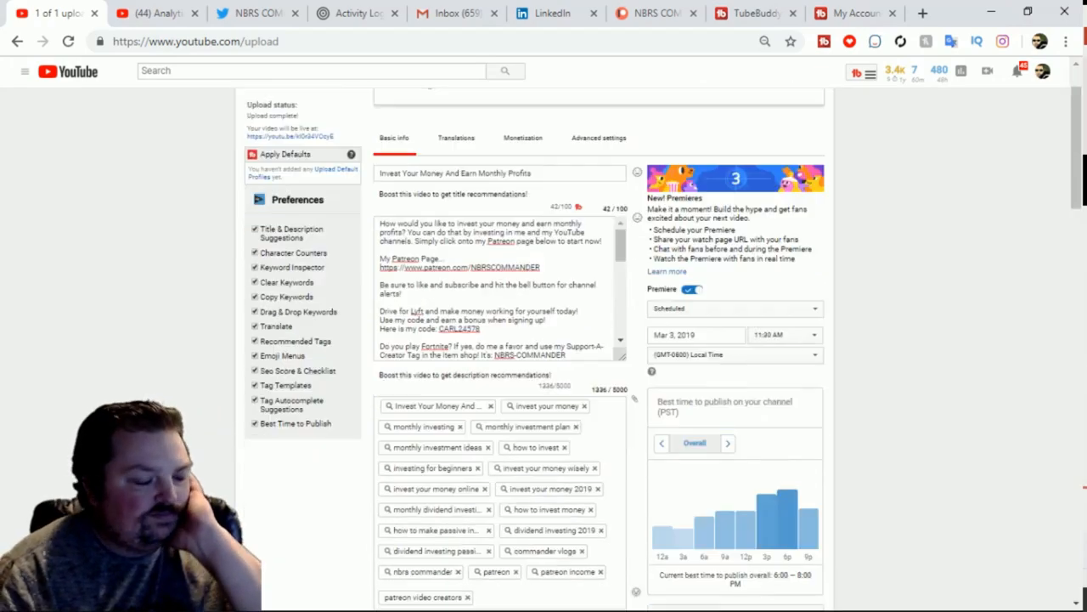
pyautogui.scroll(-3)
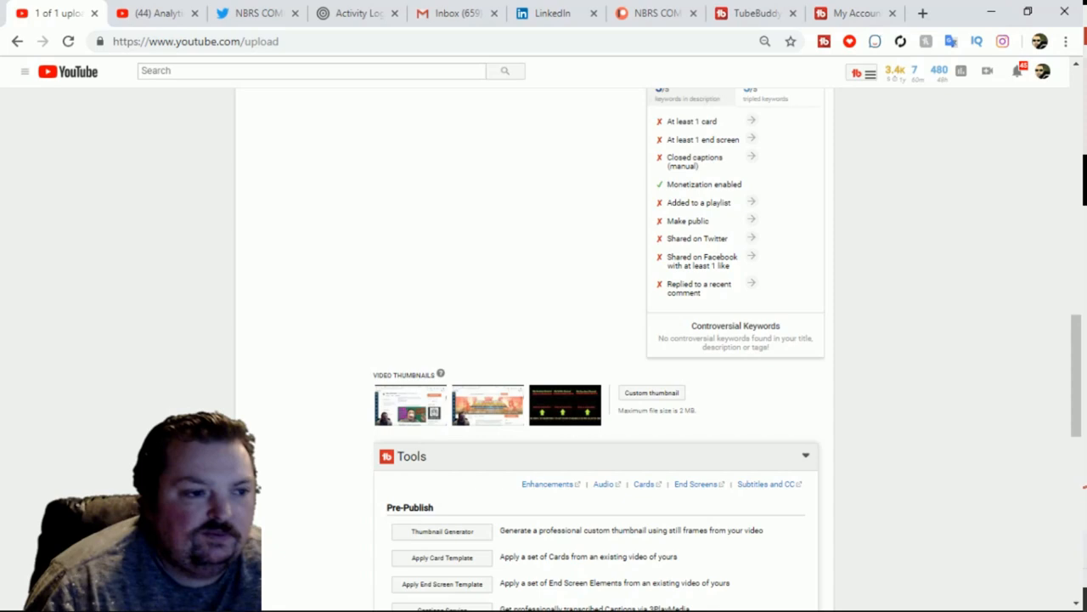
pyautogui.scroll(-3)
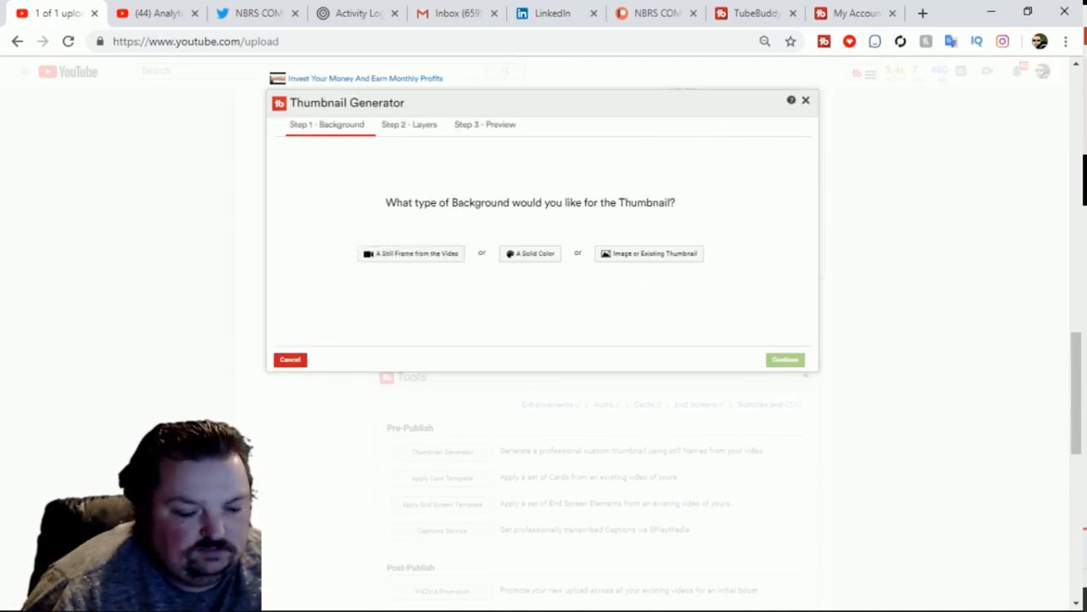
# Launch the Thumbnail Generator with the existing webcam-frame image as background and continue to layers.
pyautogui.click(411, 253)
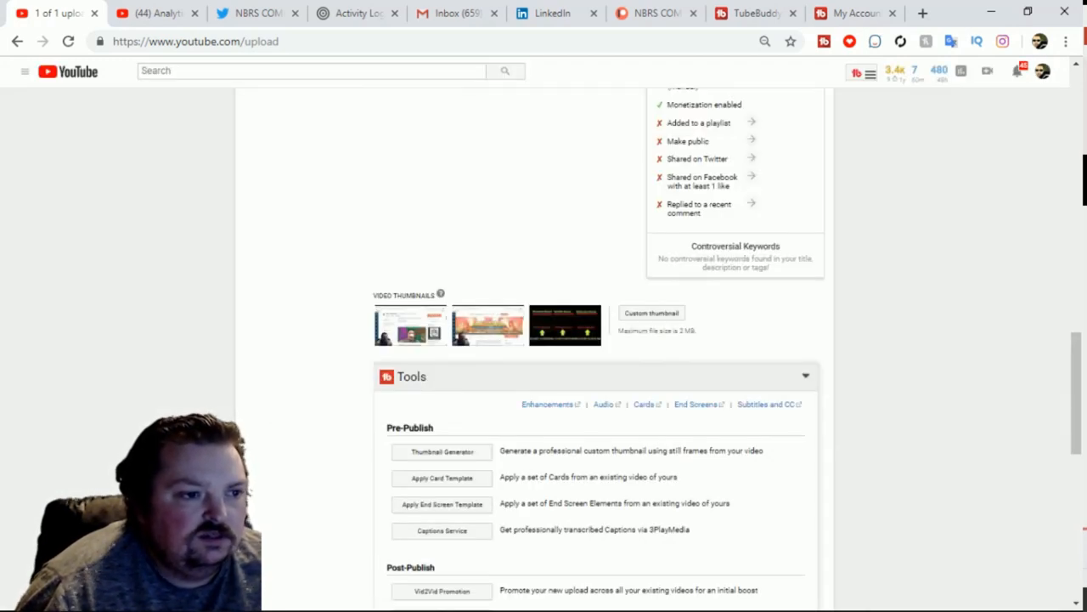
pyautogui.click(442, 452)
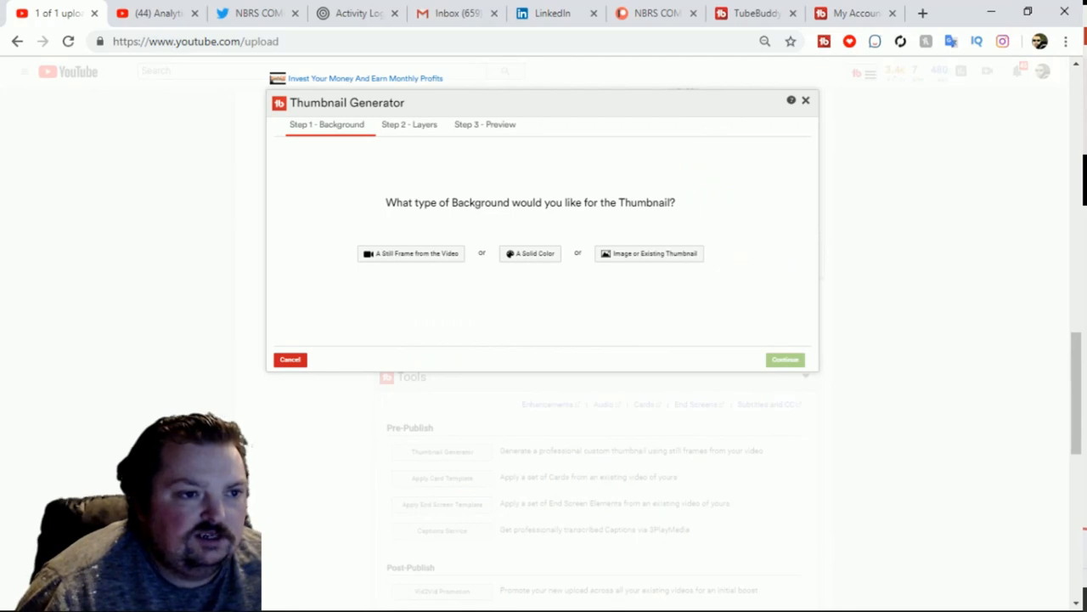
pyautogui.click(649, 253)
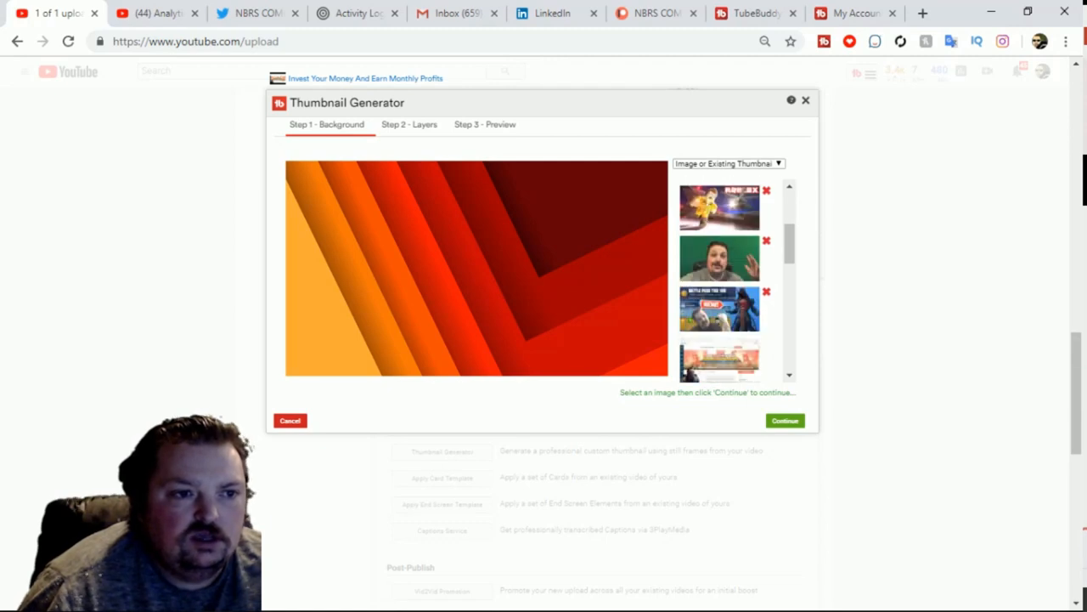
pyautogui.click(783, 420)
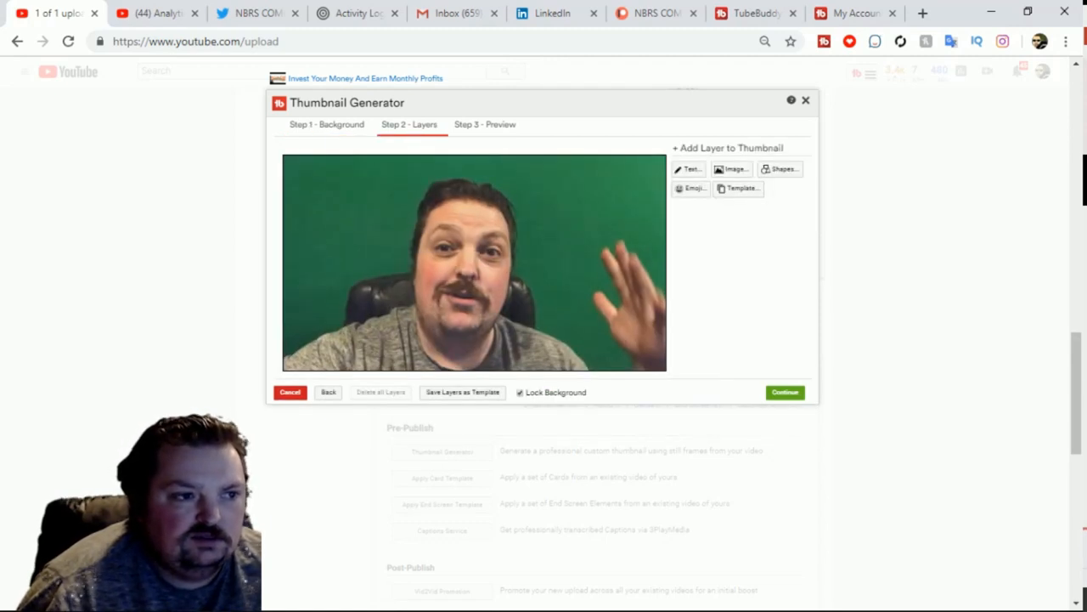
# Add a placeholder text layer in the Luckiest Guy font with a pink colour.
pyautogui.click(689, 170)
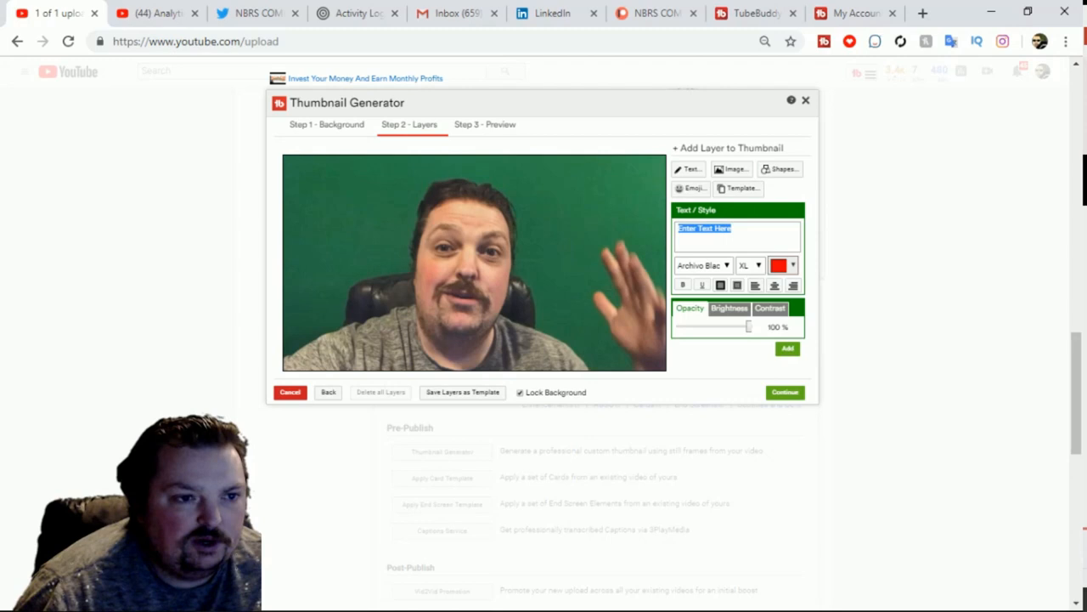
pyautogui.click(704, 265)
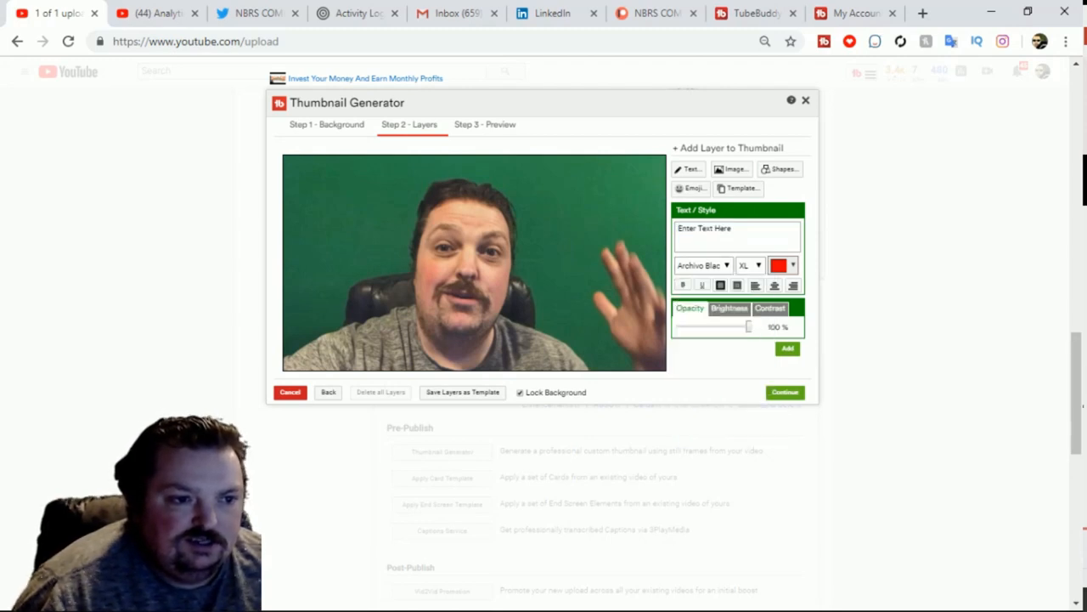
pyautogui.click(778, 265)
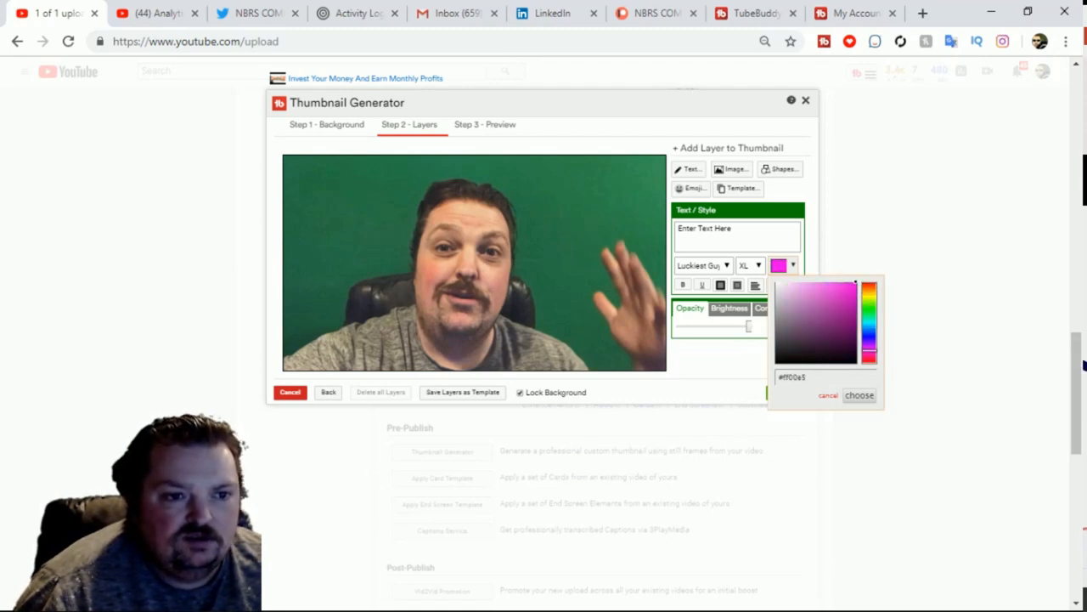
pyautogui.click(860, 394)
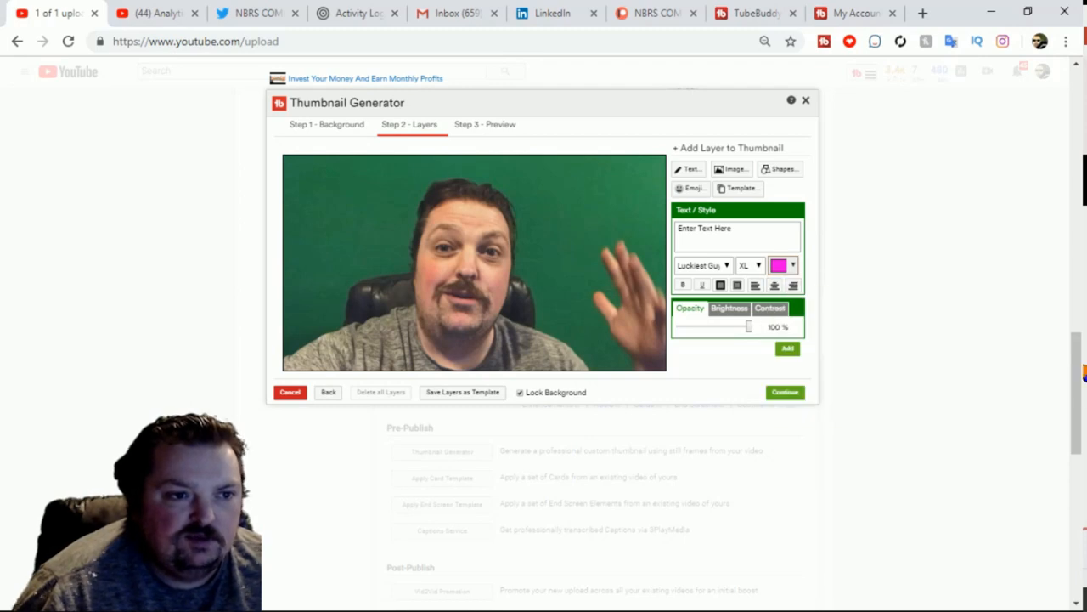
pyautogui.click(787, 349)
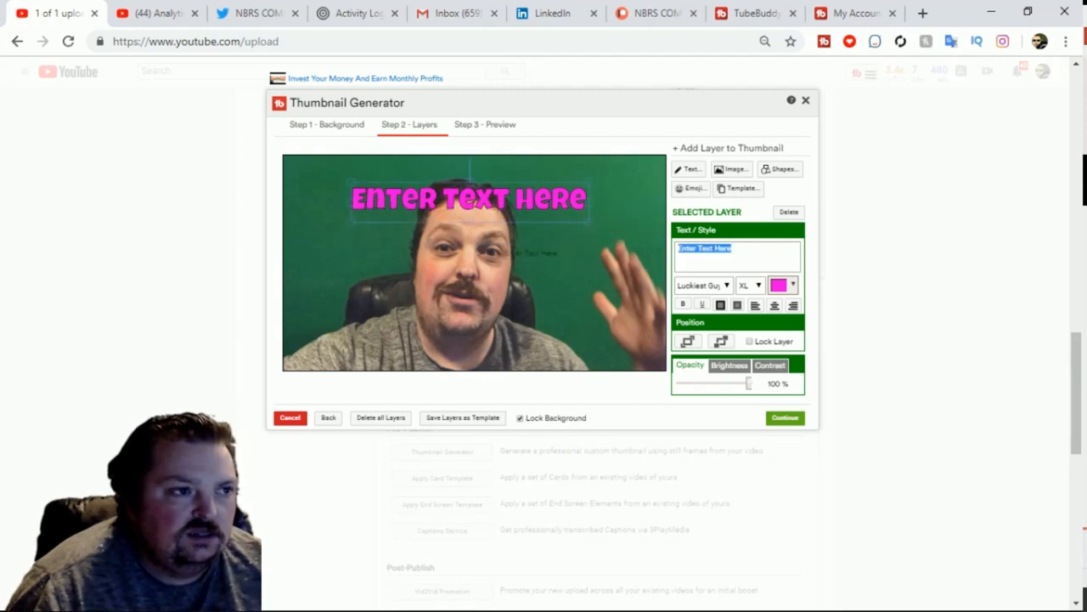
# Set the headline to INVEST YOUR MONEY and add a FOR layer moved under the right end of MONEY.
pyautogui.write('Inv')
pyautogui.write('For')
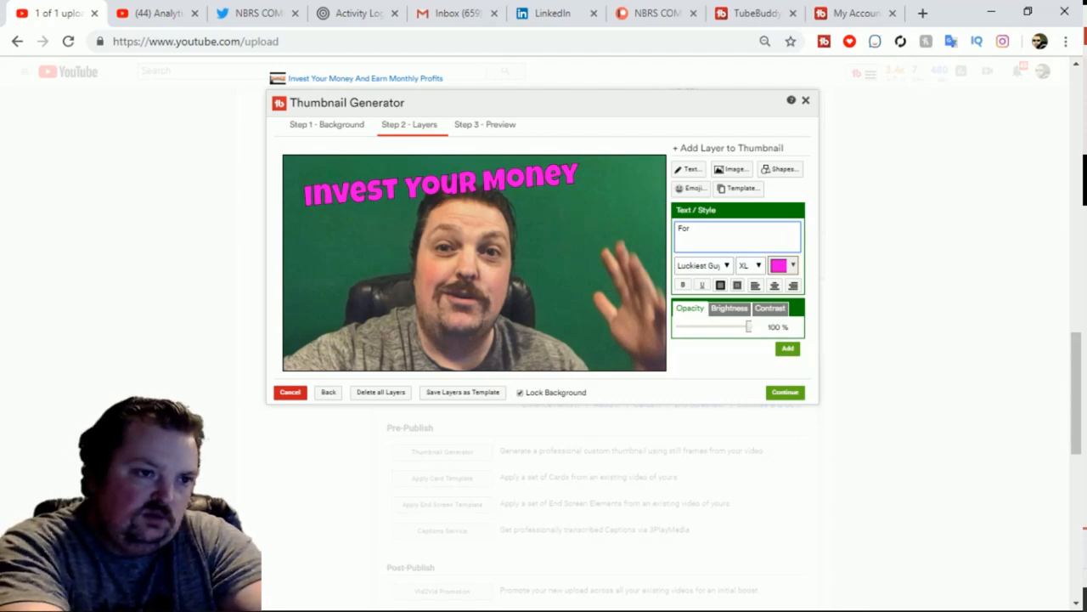
pyautogui.click(787, 348)
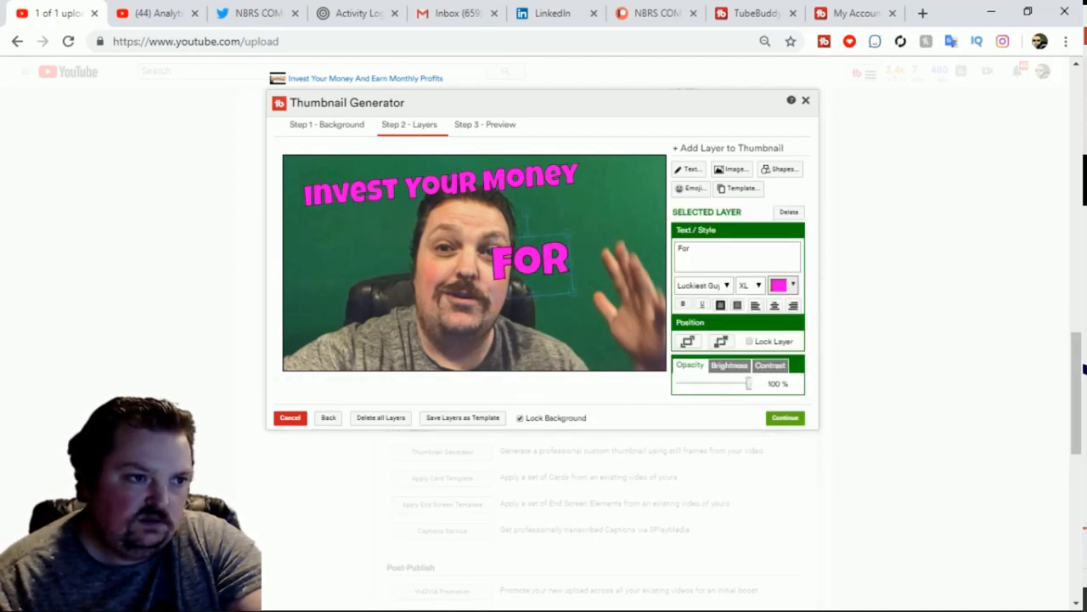
pyautogui.moveTo(530, 259); pyautogui.dragTo(574, 207)
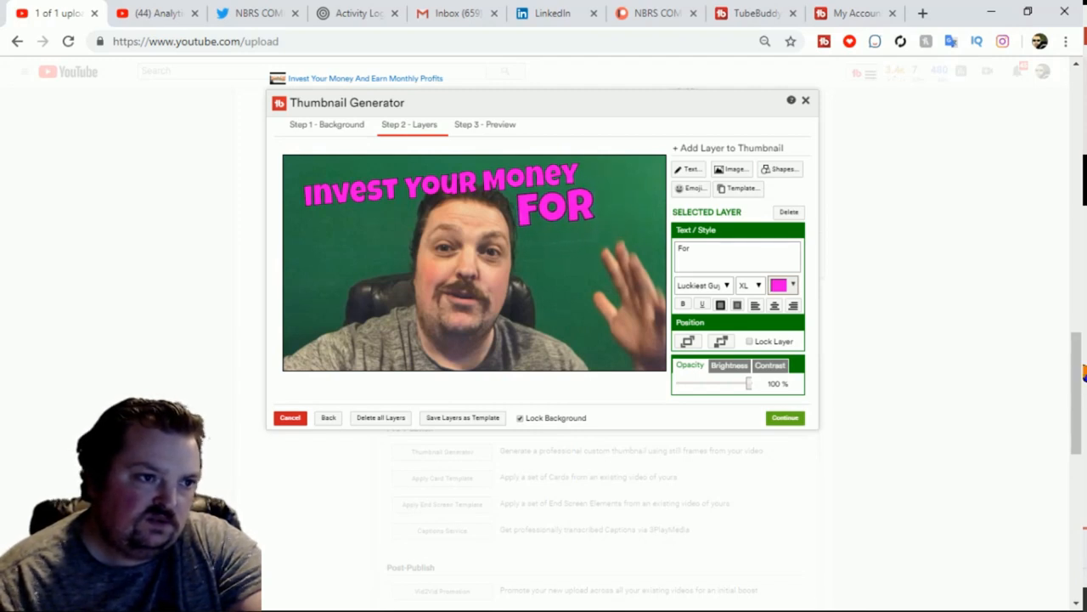
pyautogui.click(554, 207)
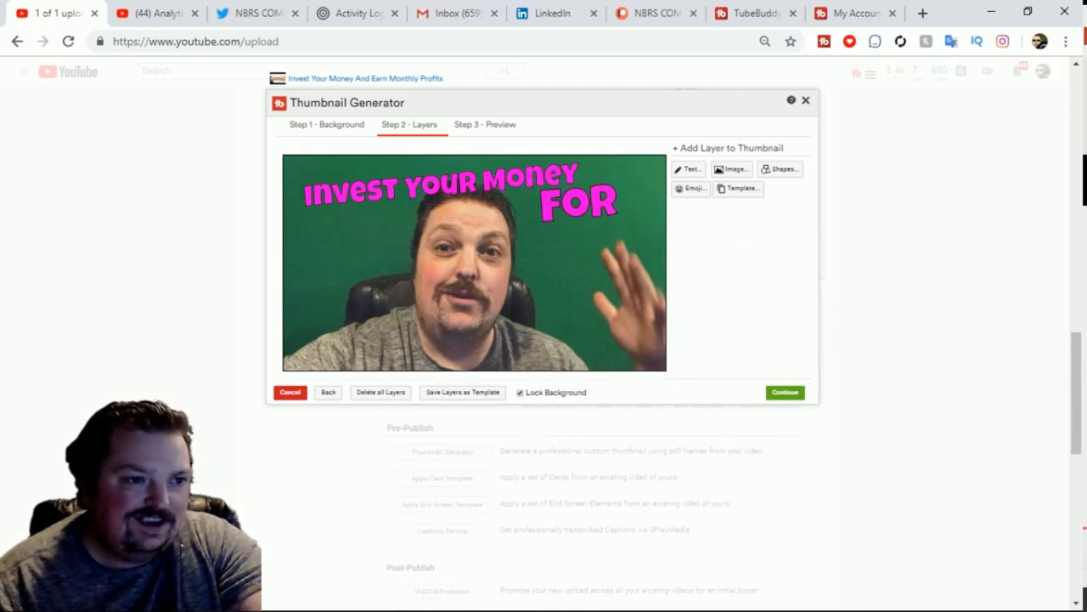
pyautogui.click(688, 170)
pyautogui.write('MONTHLY')
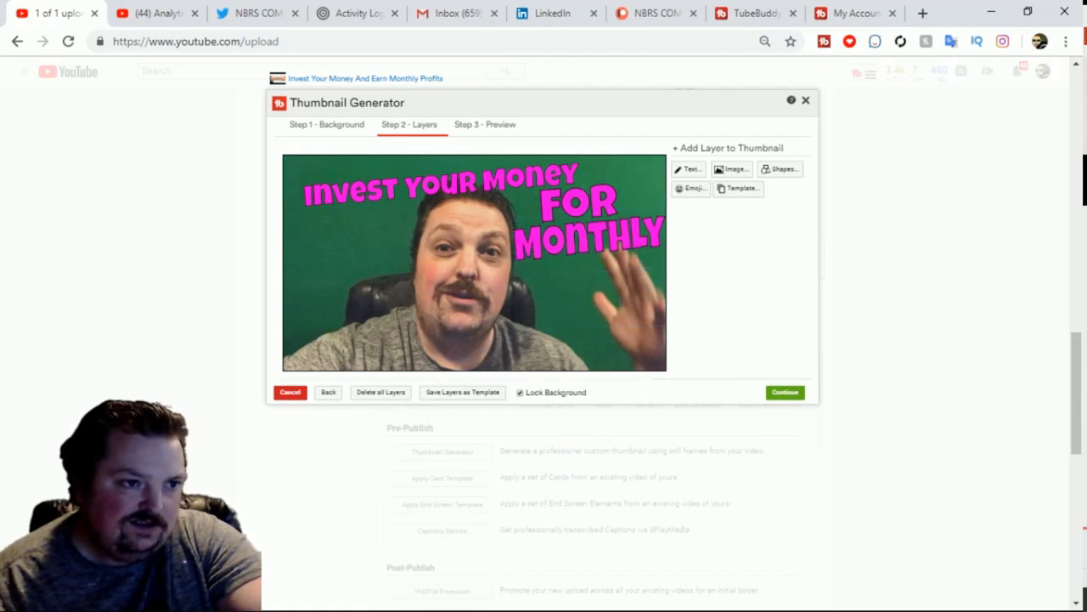
# Add a PROFITS text layer to the thumbnail.
pyautogui.click(689, 170)
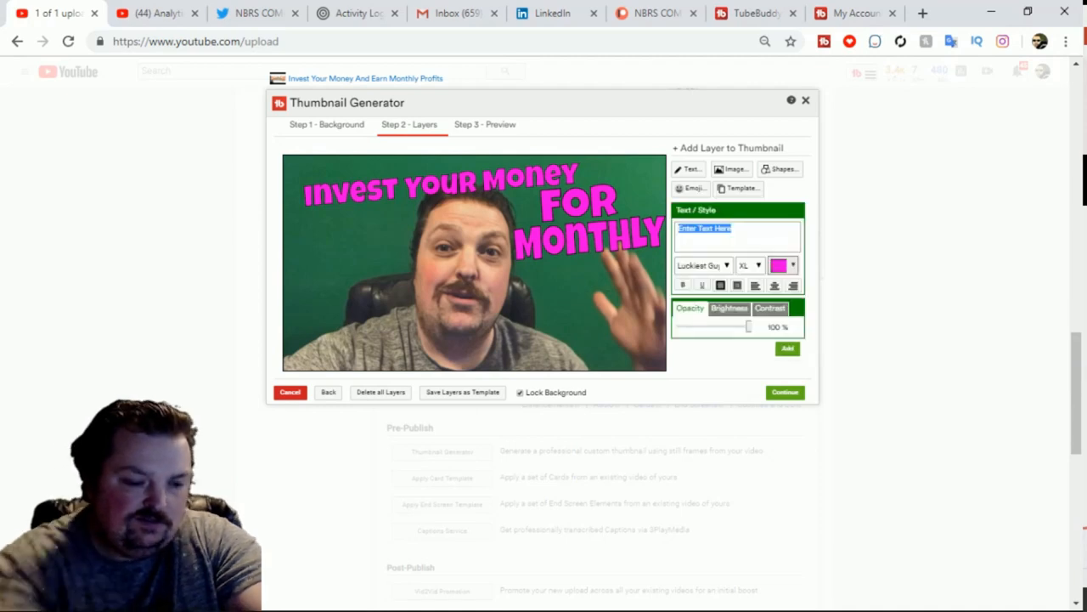
pyautogui.write('Profit')
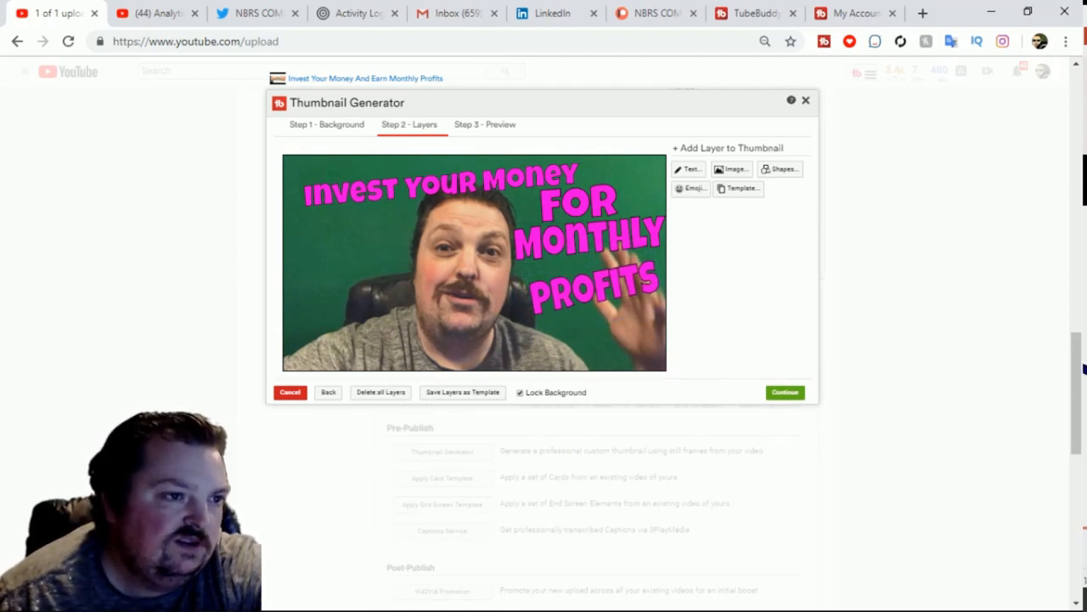
pyautogui.click(434, 187)
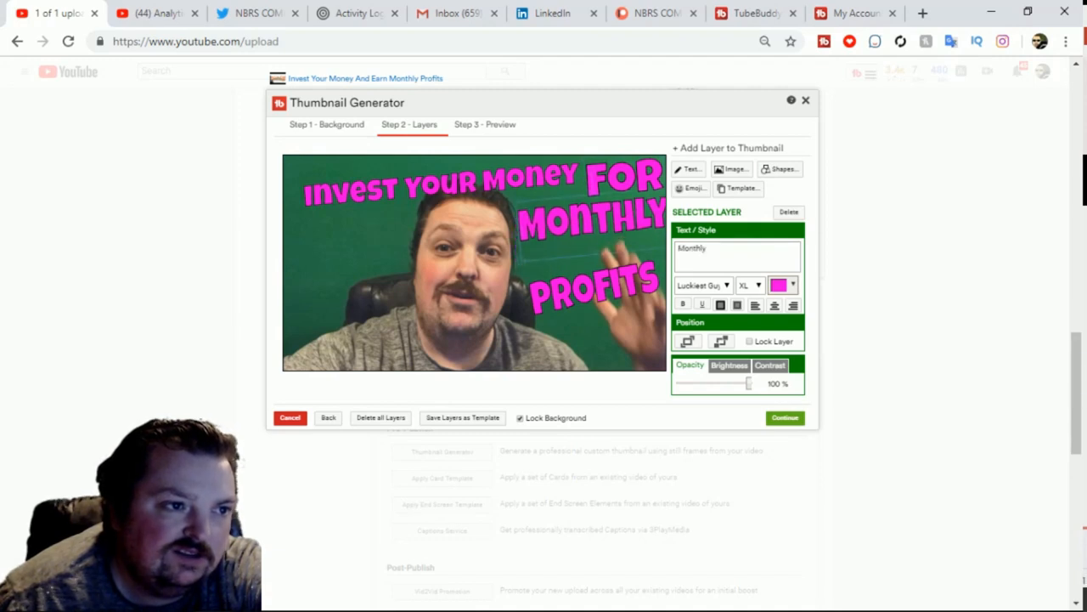
# Arrange FOR, MONTHLY and PROFITS into an aligned stack on the thumbnail's right side.
pyautogui.click(595, 289)
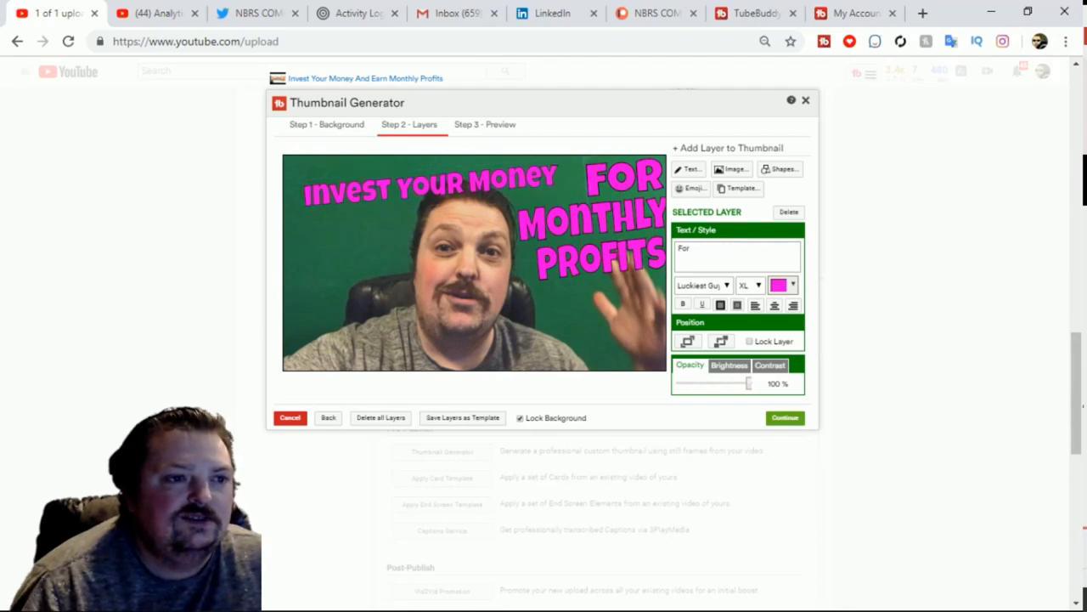
pyautogui.click(588, 217)
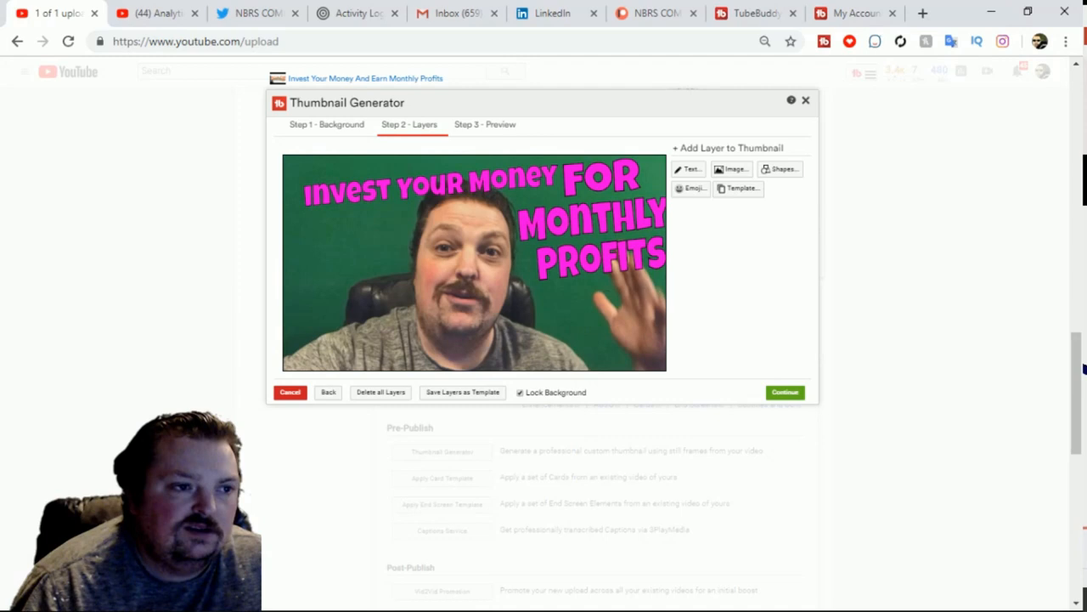
pyautogui.click(581, 230)
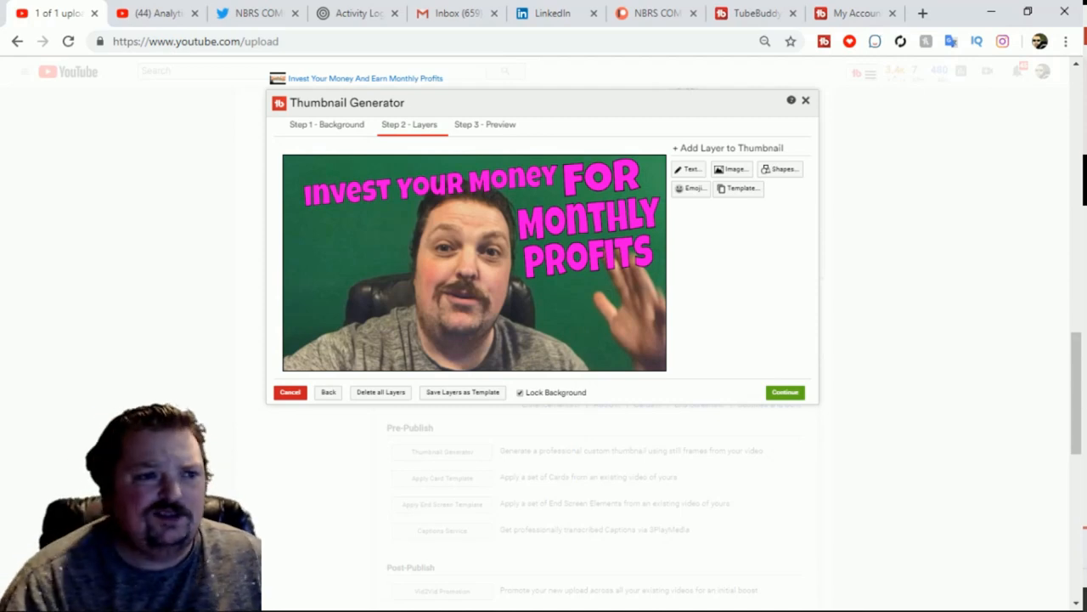
pyautogui.click(730, 170)
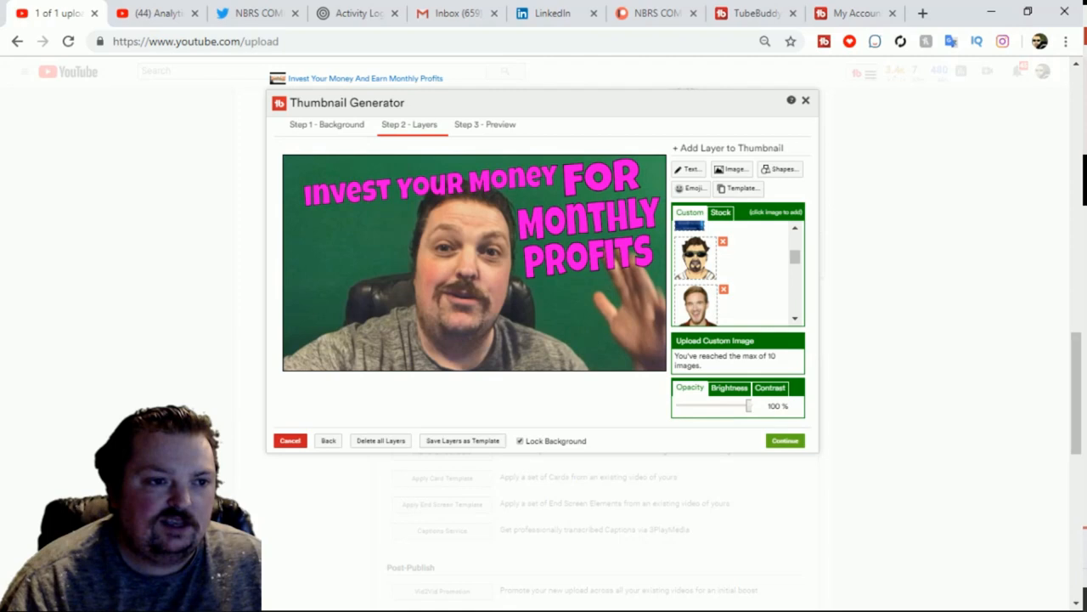
# Try and remove a cartoon image layer, preview among search results, then Save & Publish the thumbnail.
pyautogui.click(697, 255)
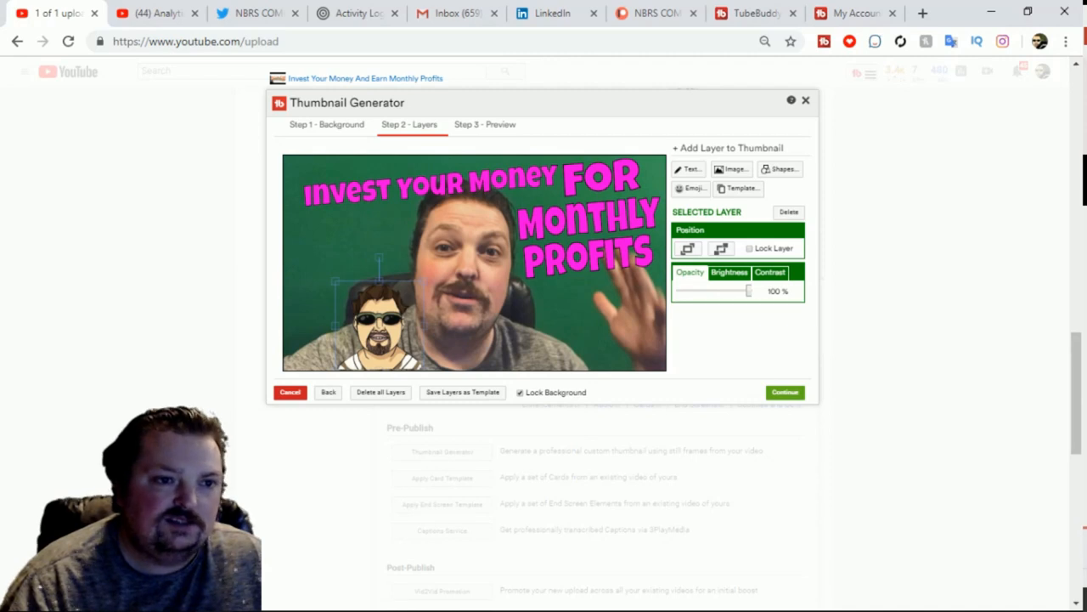
pyautogui.click(789, 210)
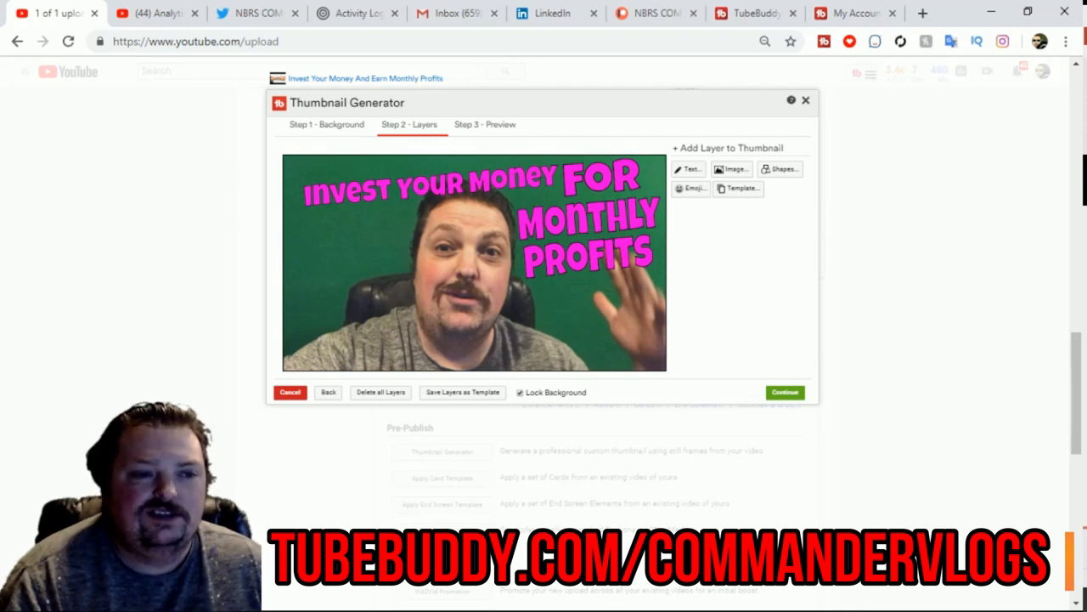
pyautogui.click(785, 390)
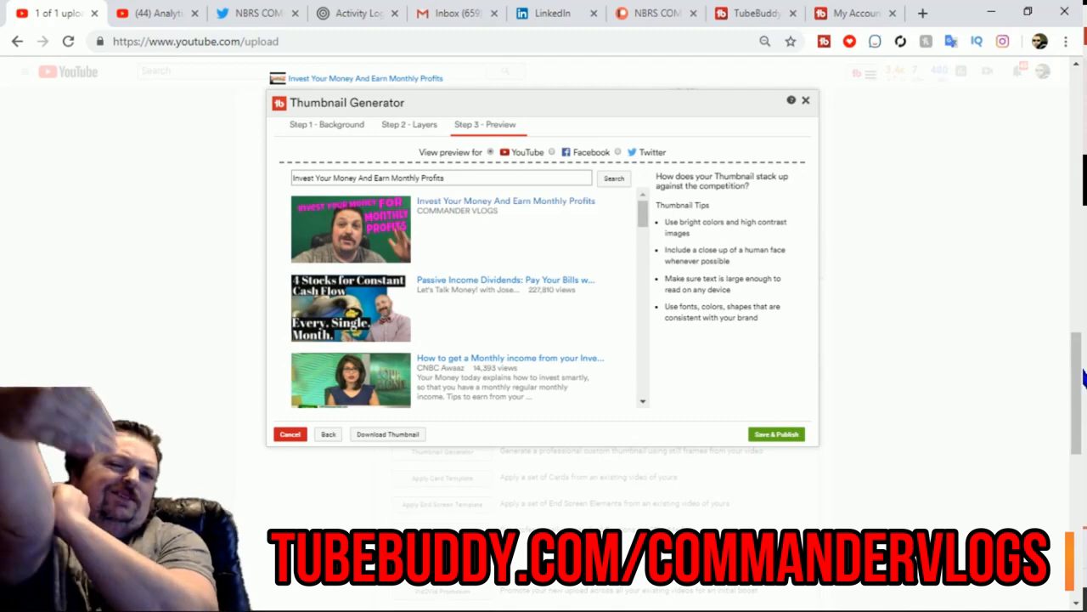
pyautogui.click(774, 435)
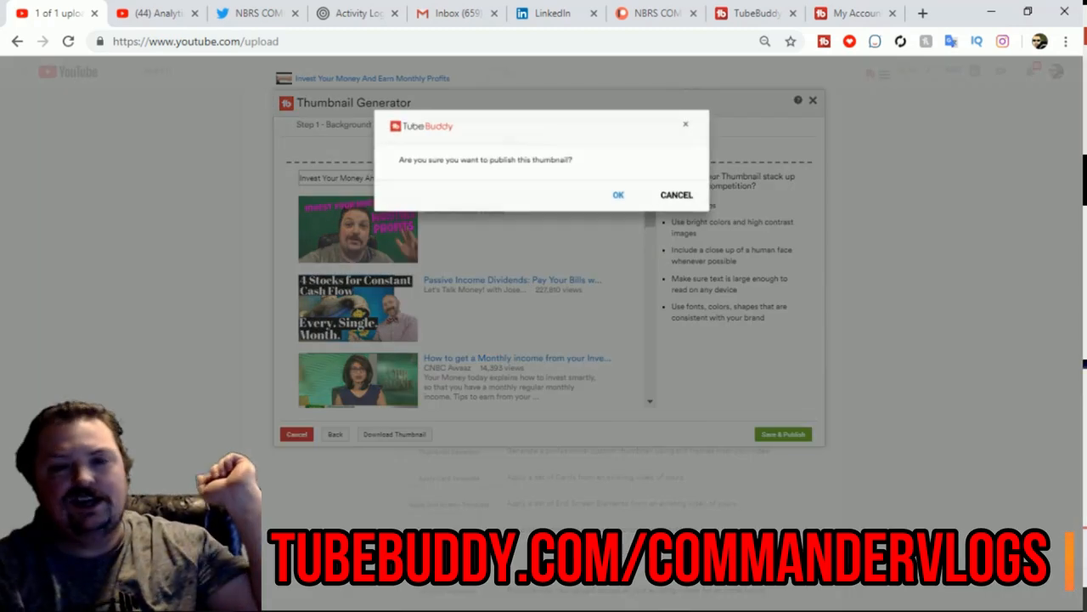